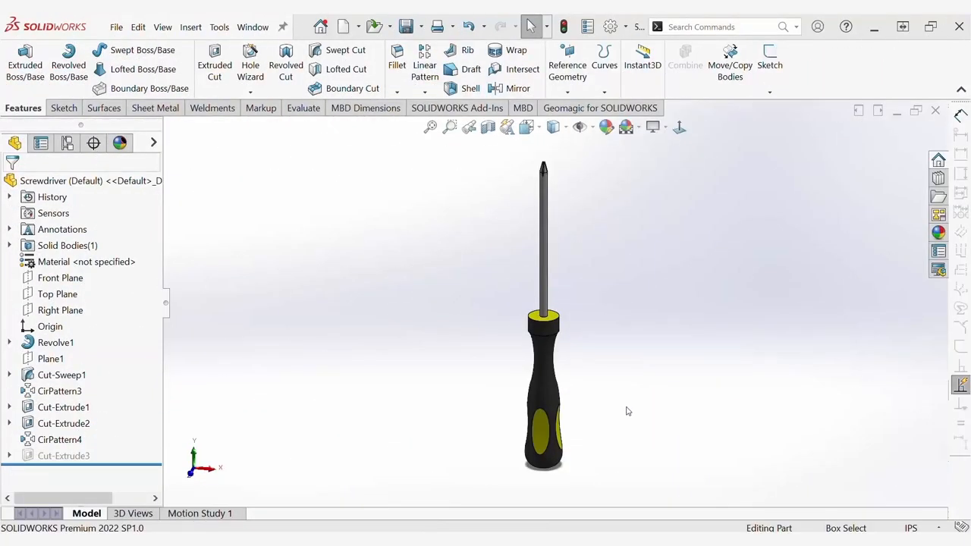
{"action": "mouse_move", "coordinate": [630, 432]}
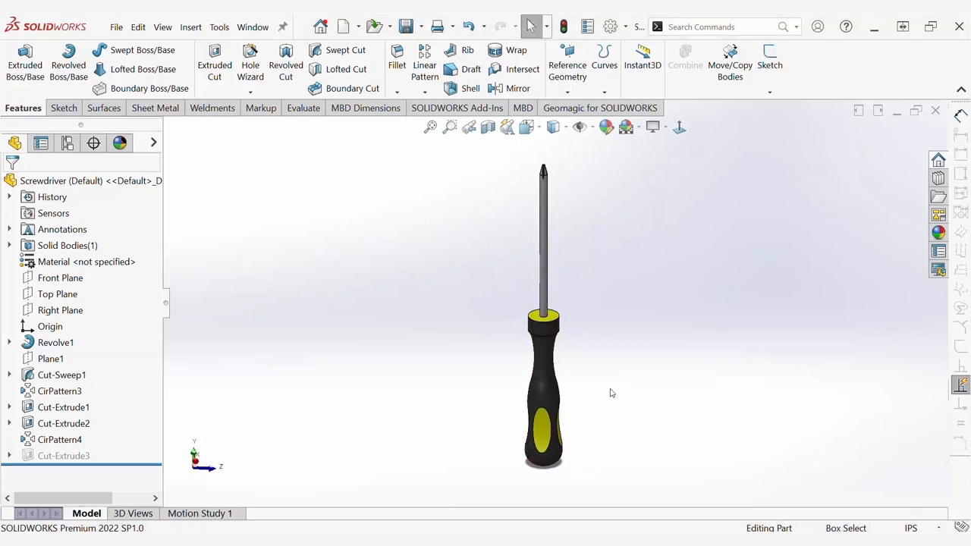
- Make a new assembly from the Screwdriver part, placing it at the origin
{"action": "left_click", "coordinate": [358, 26]}
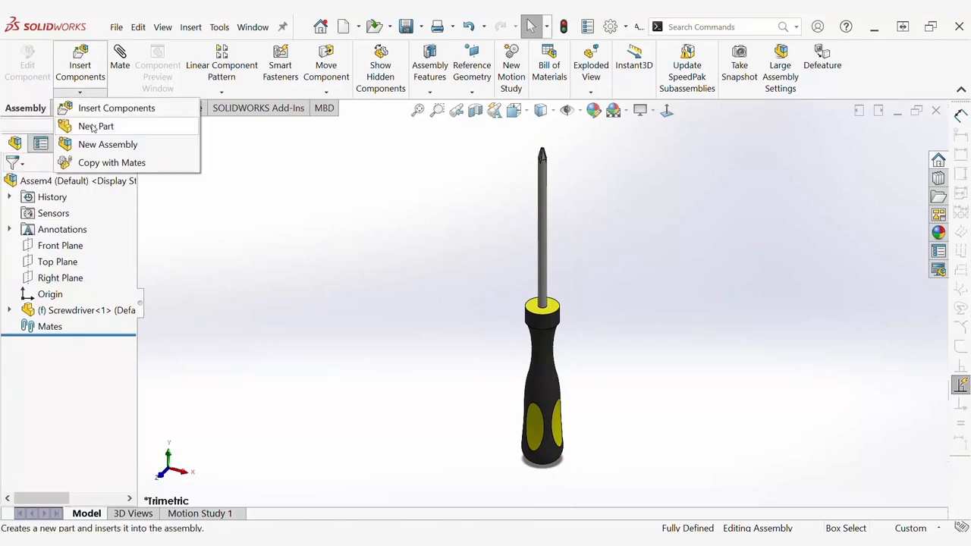
- Insert a new in-context part on the Front Plane, viewed face-on
{"action": "left_click", "coordinate": [96, 126]}
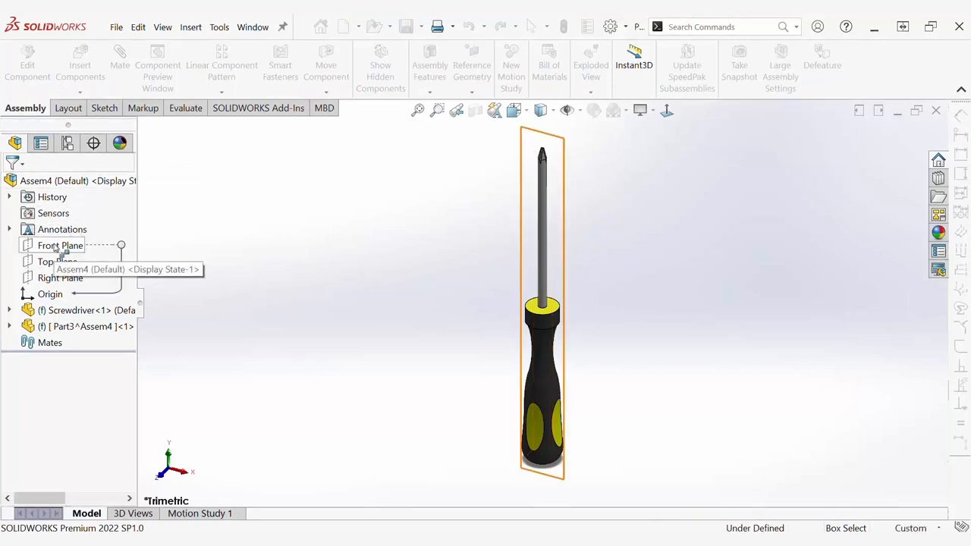
{"action": "left_click", "coordinate": [60, 245]}
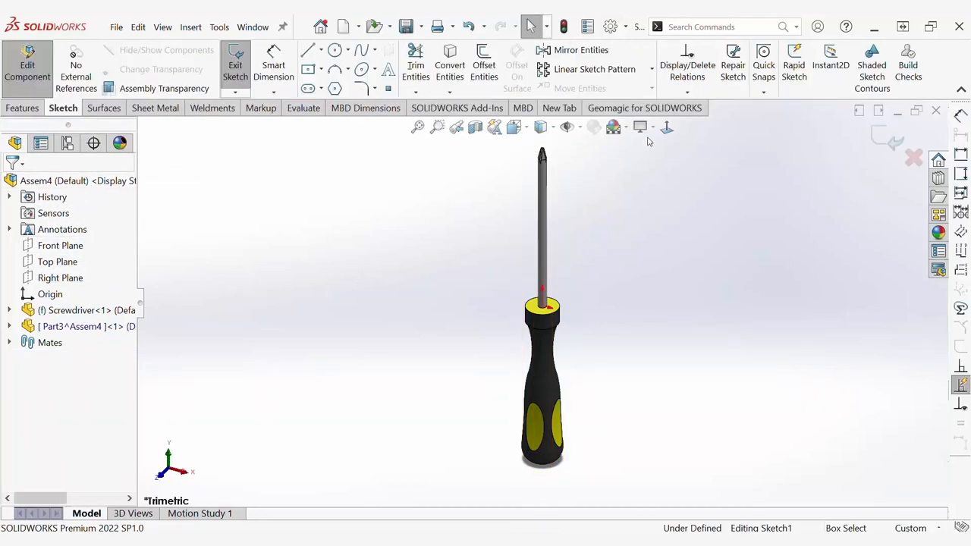
{"action": "left_click", "coordinate": [665, 127]}
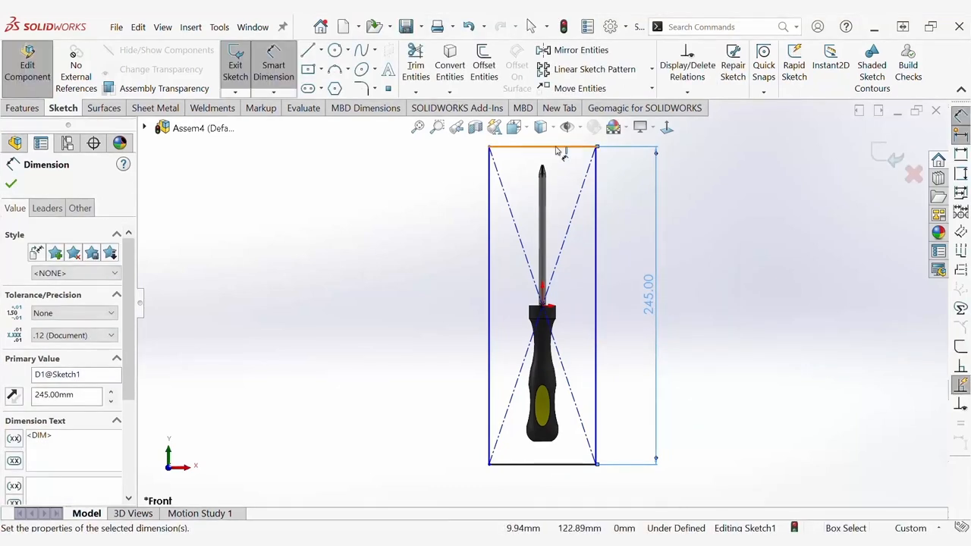
- Dimension the rectangle around the screwdriver to 85 mm wide by 245 mm tall
{"action": "left_click", "coordinate": [543, 150]}
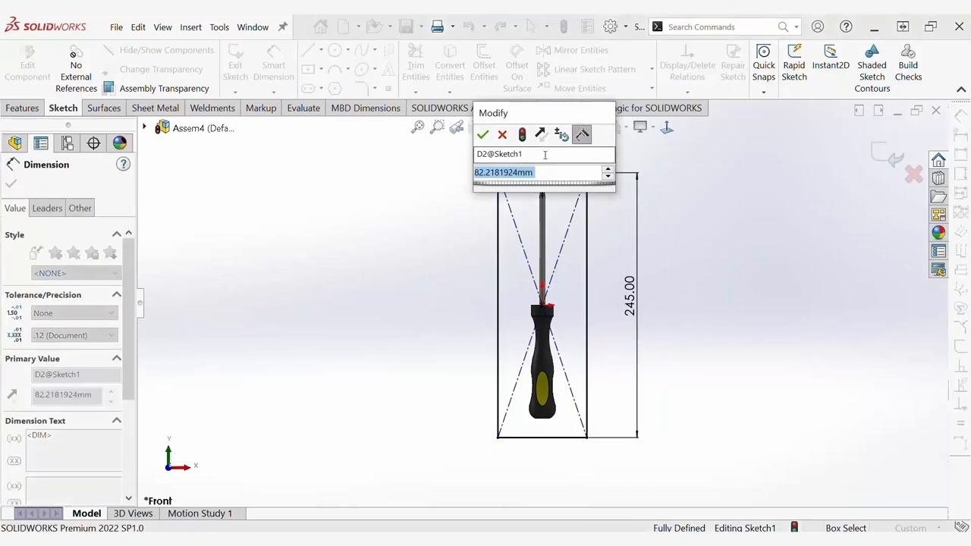
{"action": "left_click", "coordinate": [484, 134]}
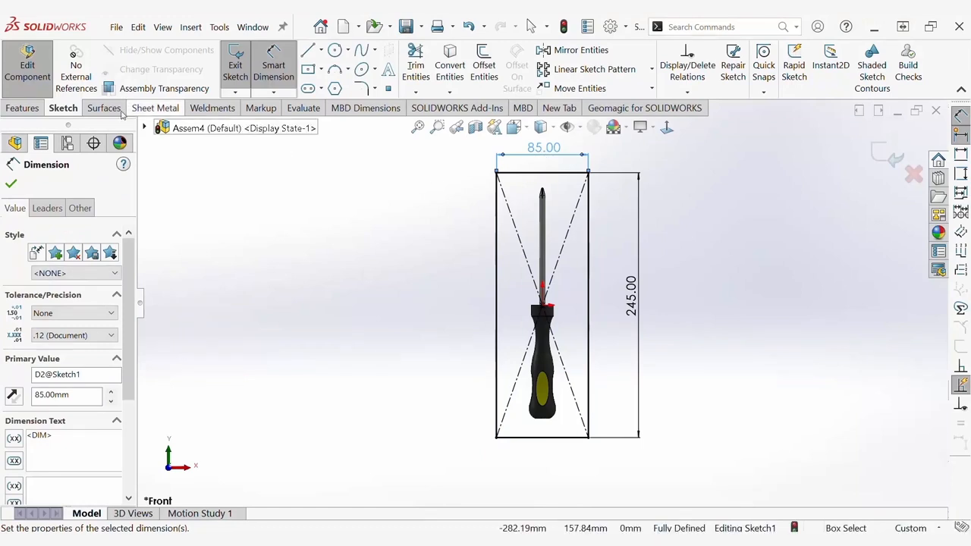
{"action": "left_click", "coordinate": [22, 108]}
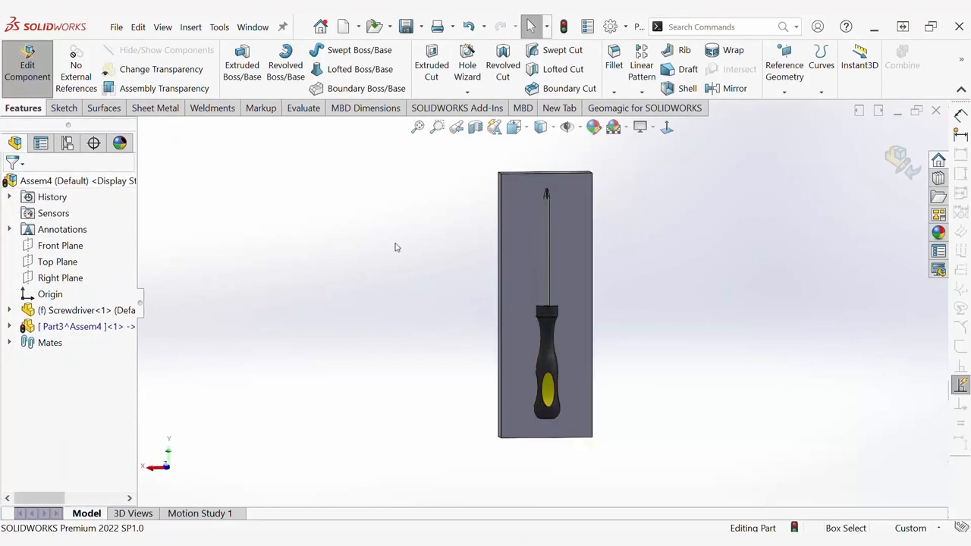
{"action": "mouse_move", "coordinate": [369, 186]}
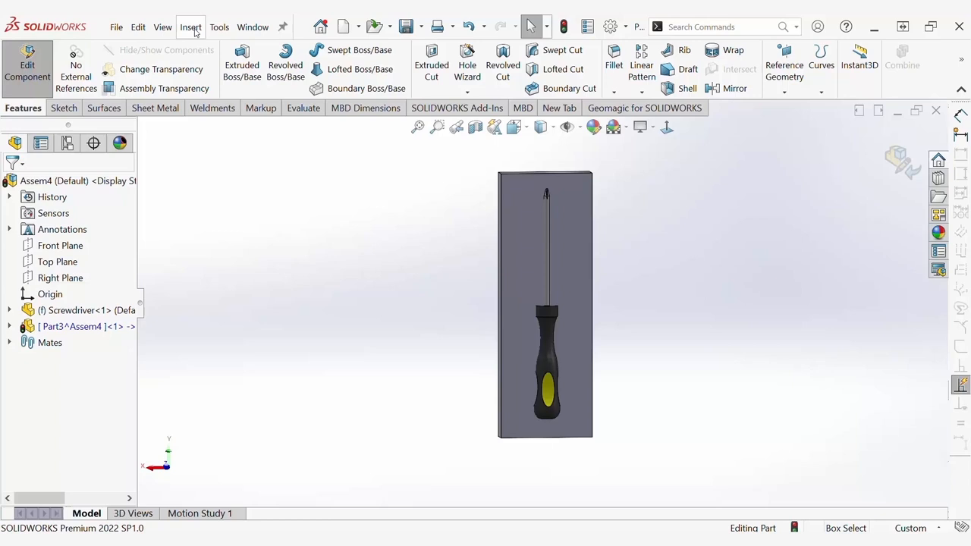
- Launch the Cavity command via Insert > Features and a 'cavi' command search
{"action": "left_click", "coordinate": [191, 27]}
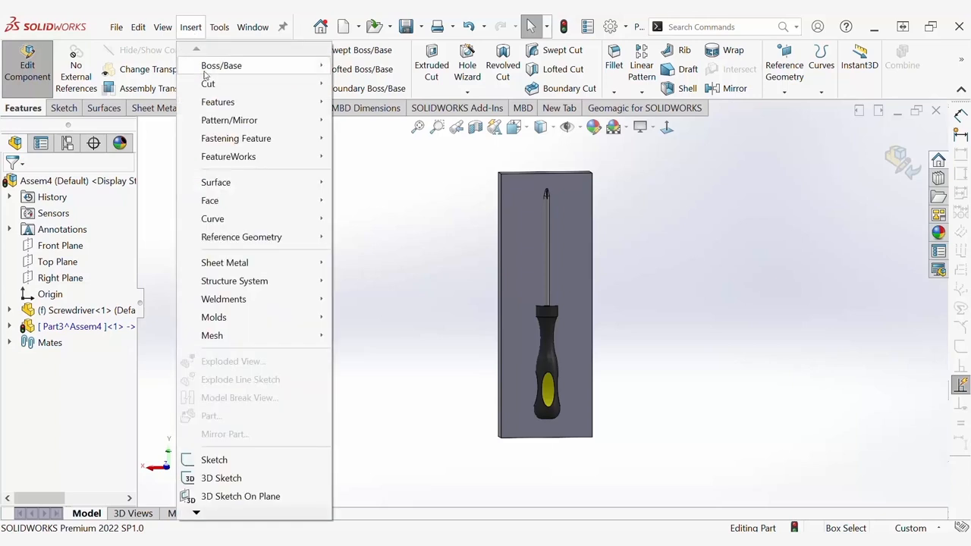
{"action": "left_click", "coordinate": [217, 101]}
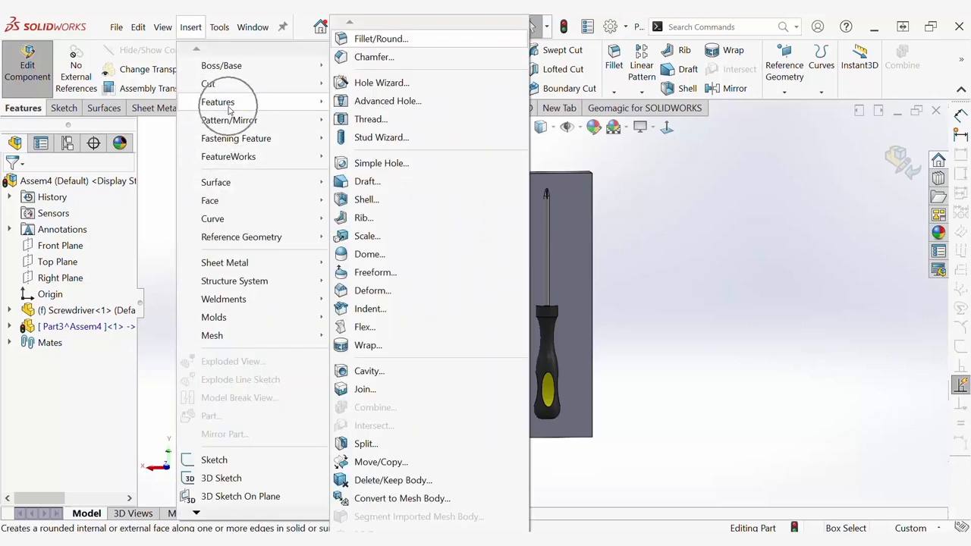
{"action": "mouse_move", "coordinate": [364, 327]}
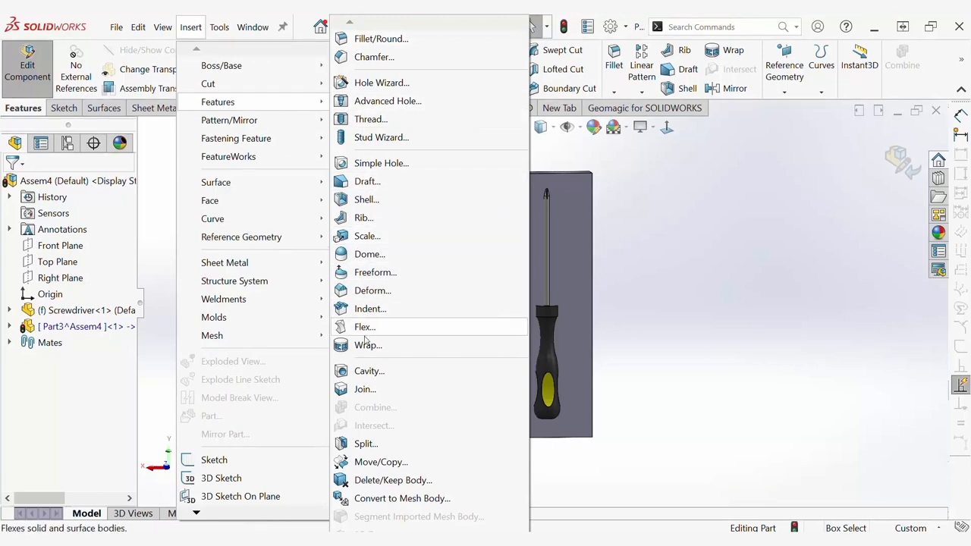
{"action": "mouse_move", "coordinate": [369, 370]}
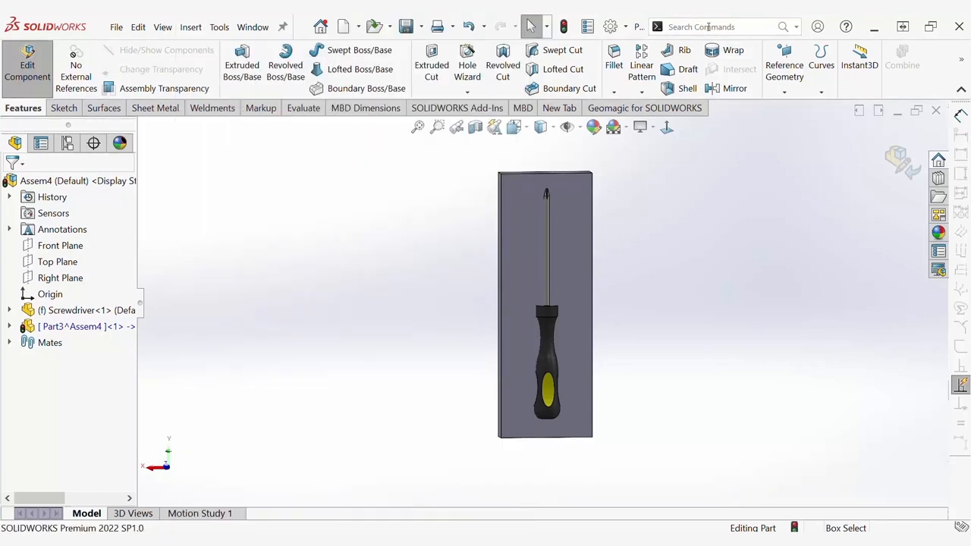
{"action": "type", "text": "cavity"}
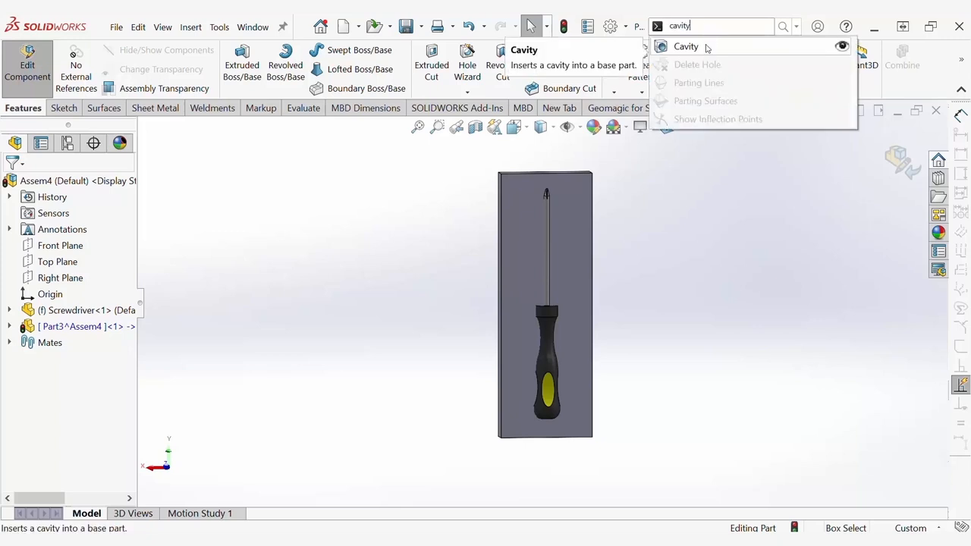
{"action": "left_click", "coordinate": [685, 46]}
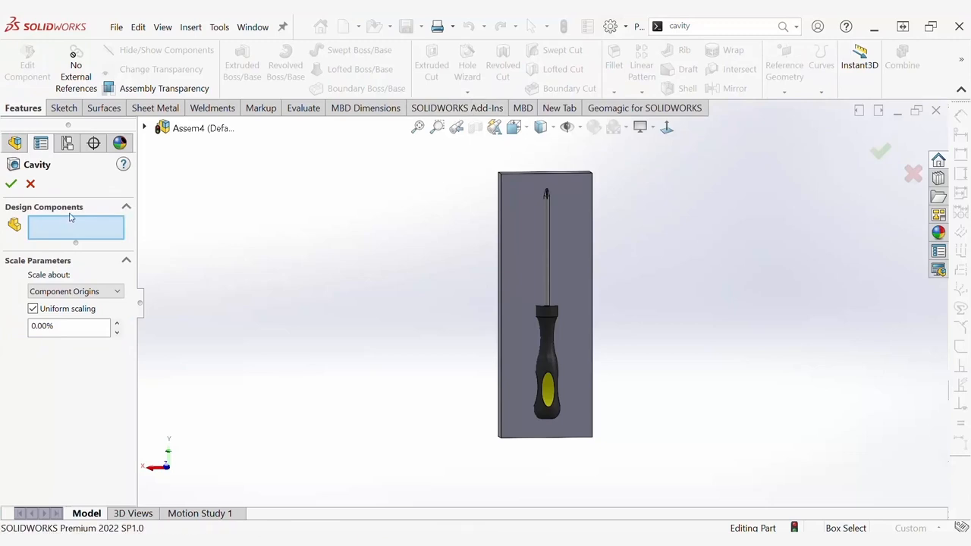
{"action": "mouse_move", "coordinate": [52, 235]}
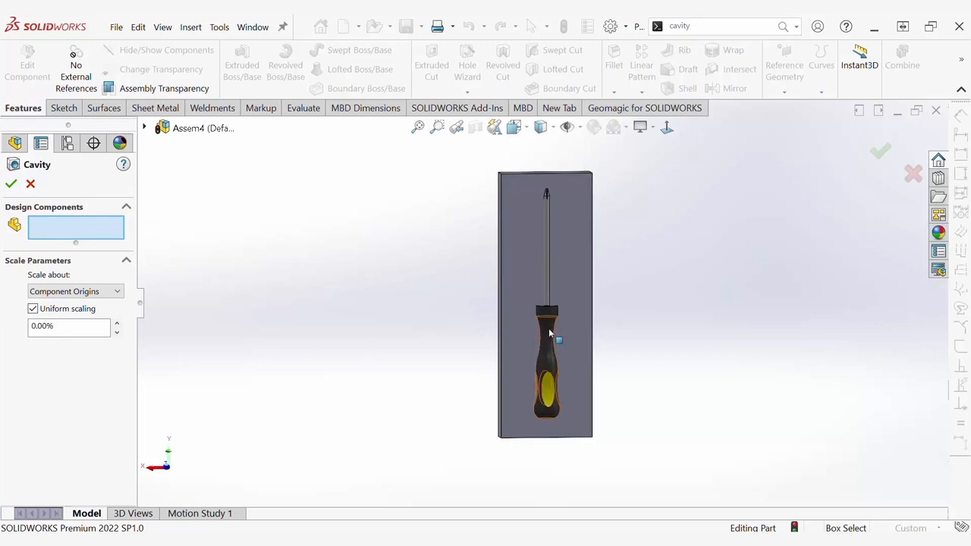
- Cut a cavity from Screwdriver-1 with non-uniform 2% X/Y/Z scaling, then exit component editing
{"action": "left_click", "coordinate": [548, 342]}
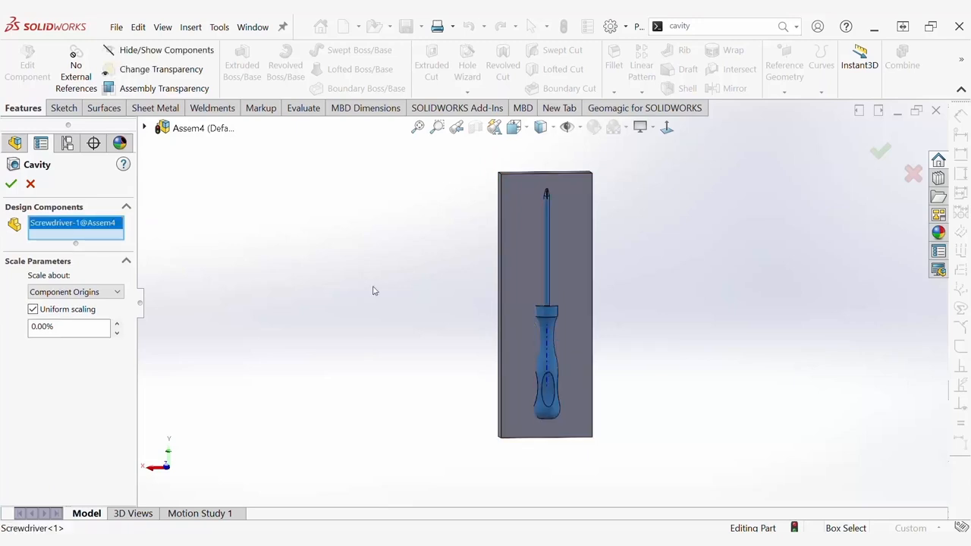
{"action": "left_click", "coordinate": [74, 292]}
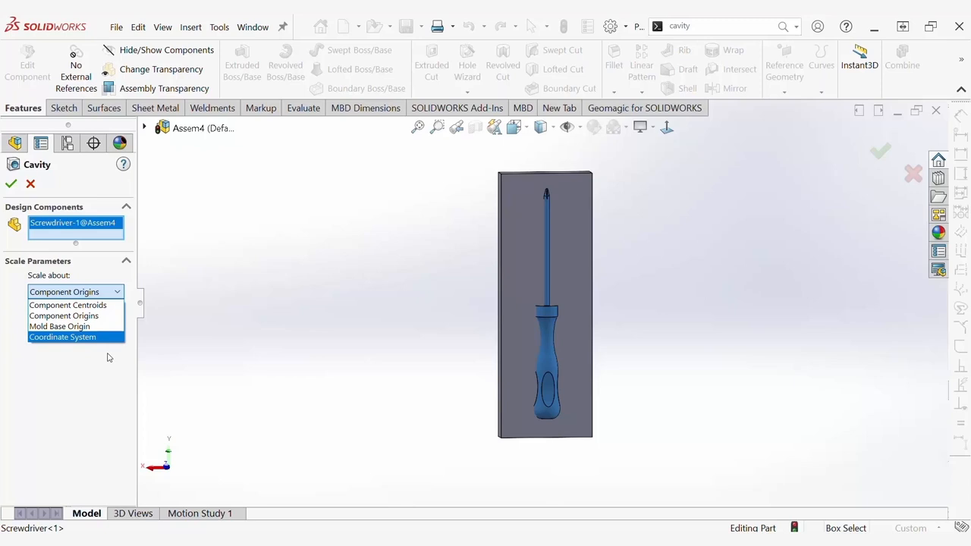
{"action": "mouse_move", "coordinate": [68, 304]}
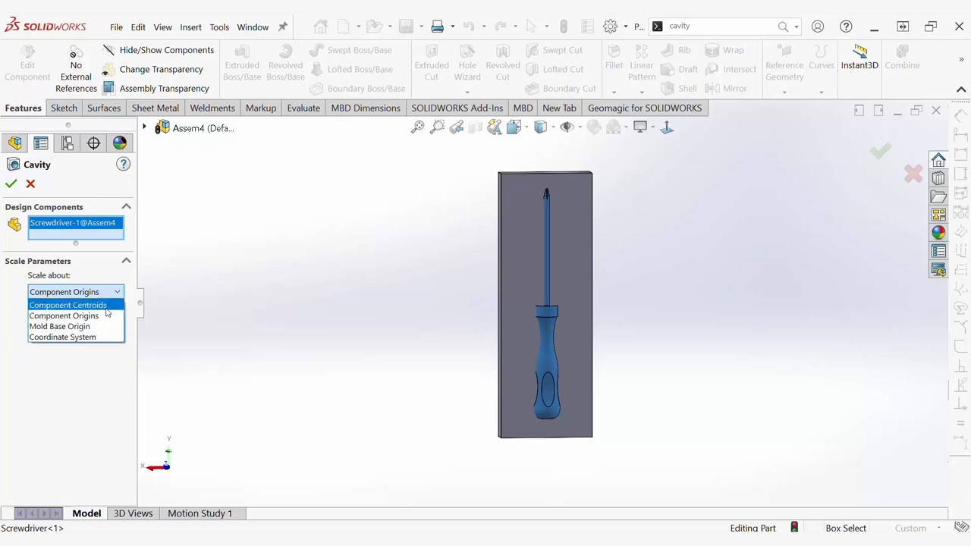
{"action": "left_click", "coordinate": [63, 292]}
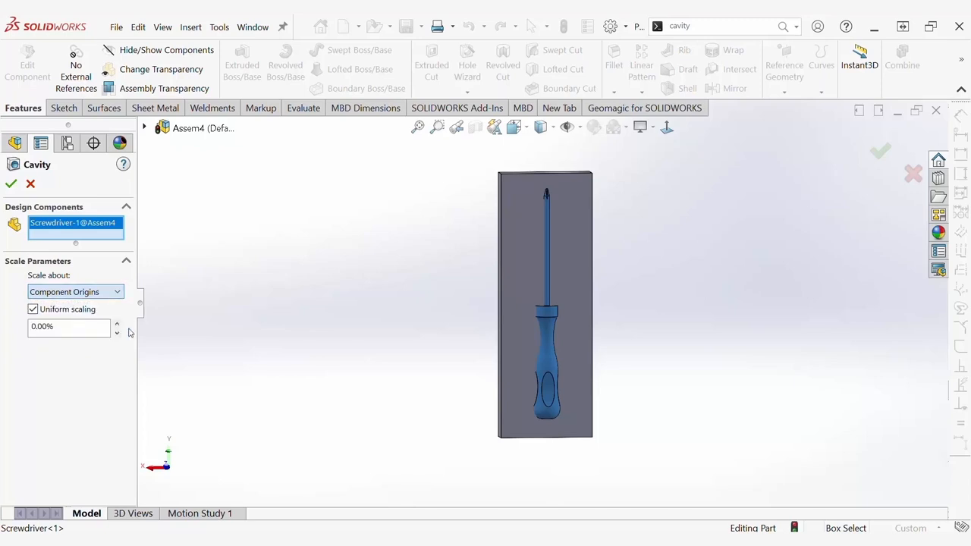
{"action": "left_click", "coordinate": [33, 309]}
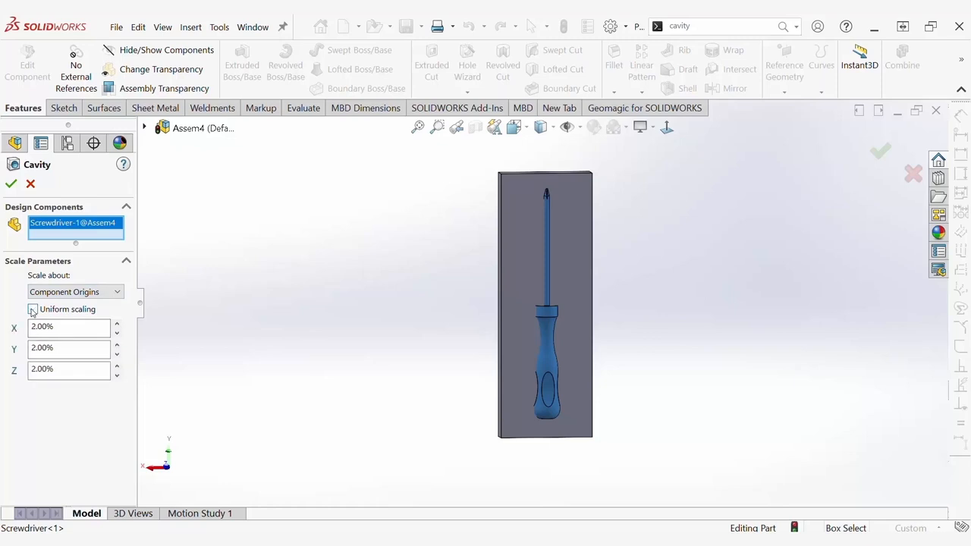
{"action": "left_click", "coordinate": [32, 308]}
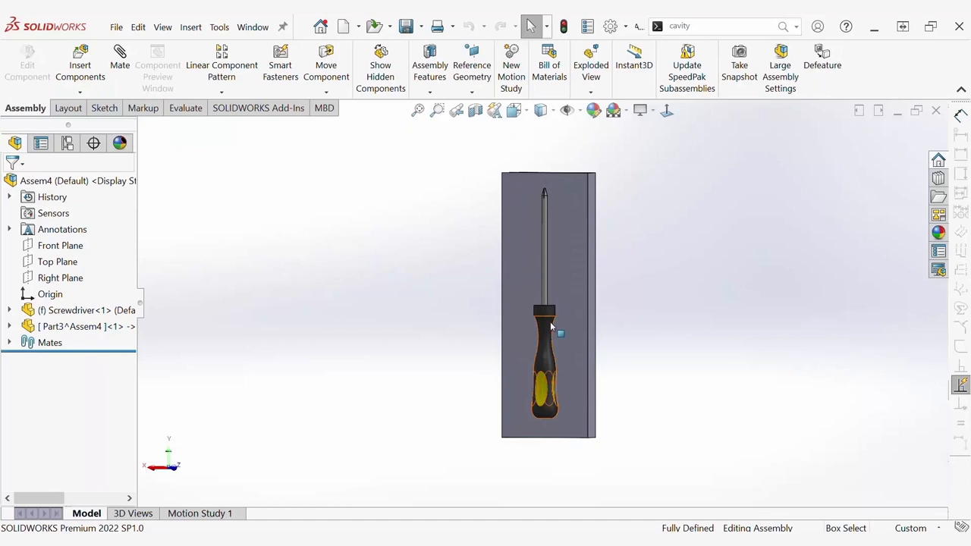
- Hide the Screwdriver component and edit the mold block part in context
{"action": "right_click", "coordinate": [545, 326]}
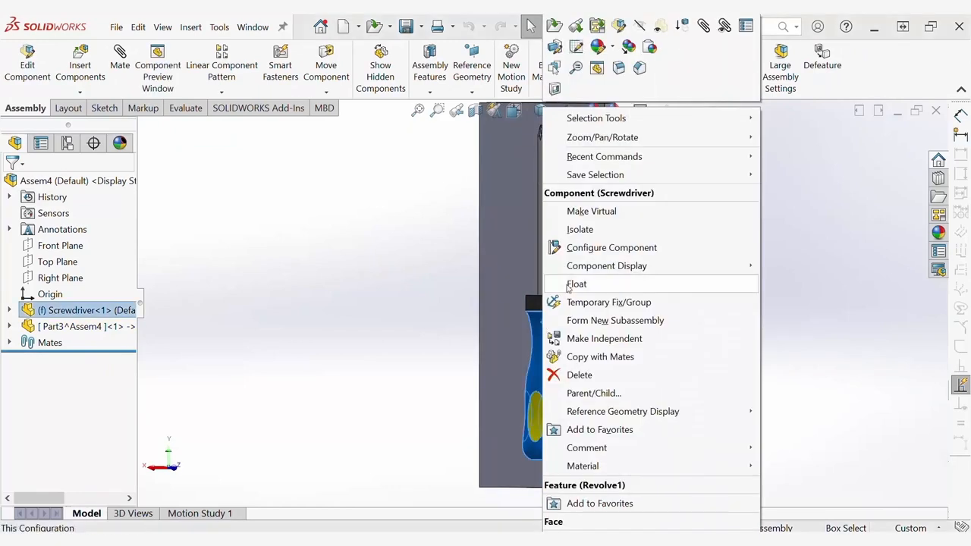
{"action": "left_click", "coordinate": [576, 284]}
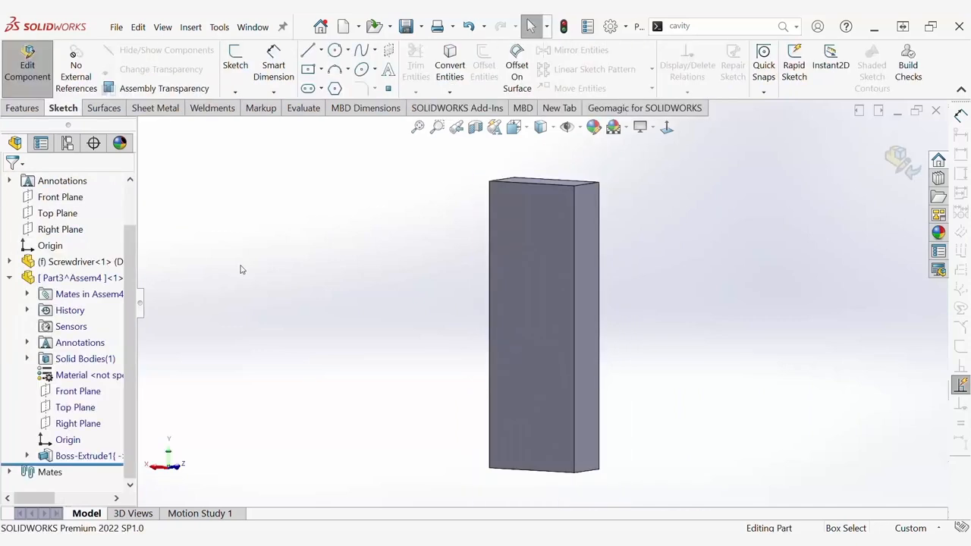
{"action": "mouse_move", "coordinate": [372, 361]}
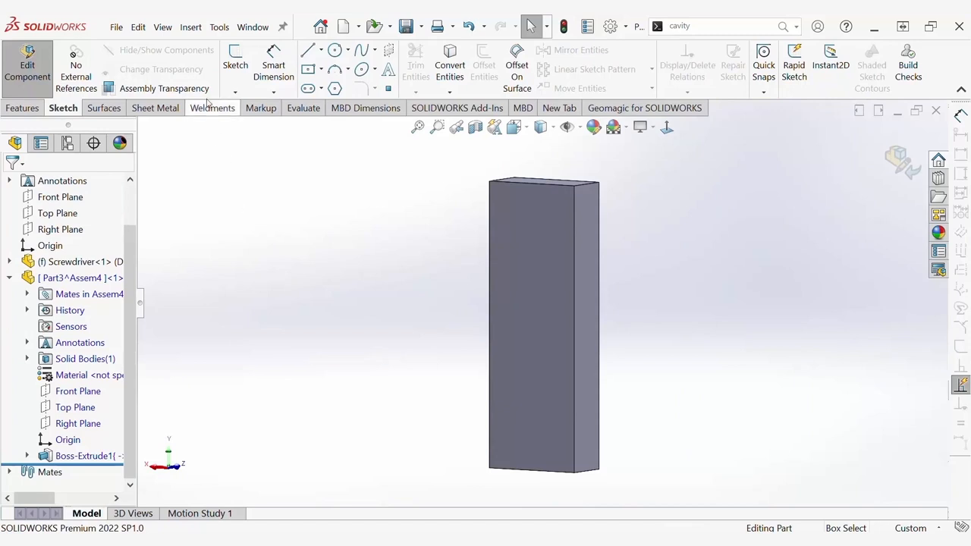
- Add Cavity2 to the block using Screwdriver as the design component
{"action": "left_click", "coordinate": [190, 26]}
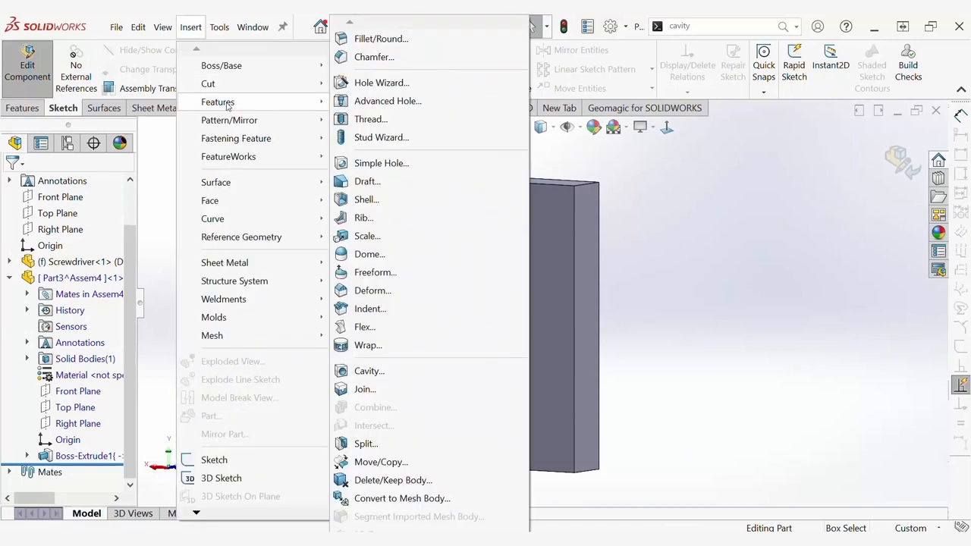
{"action": "left_click", "coordinate": [369, 371]}
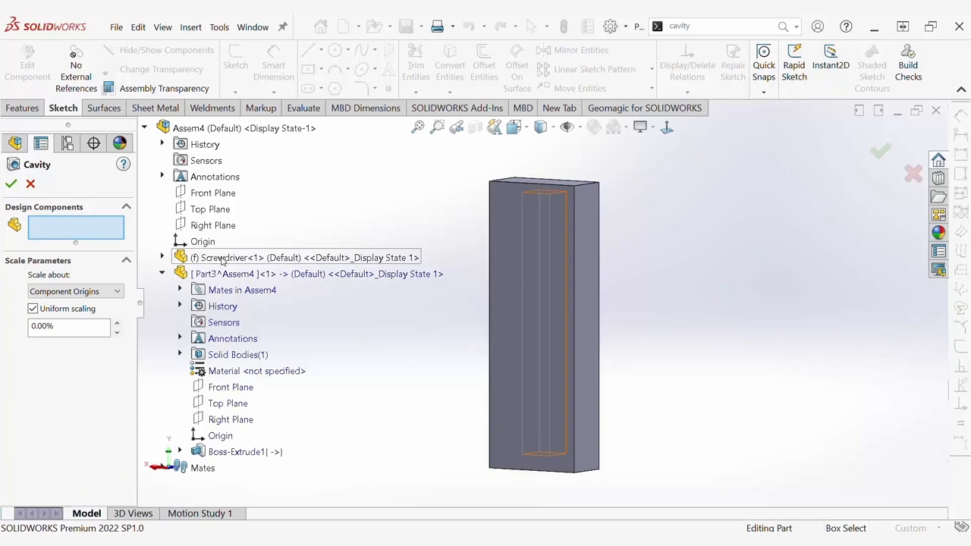
{"action": "left_click", "coordinate": [224, 257]}
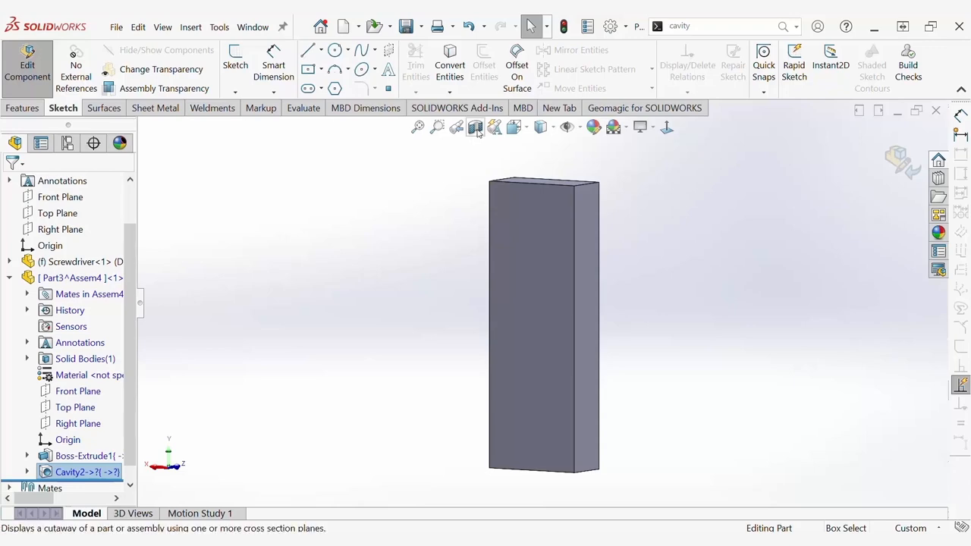
- Apply a Front Plane section view and start Sketch3 on the block
{"action": "left_click", "coordinate": [475, 127]}
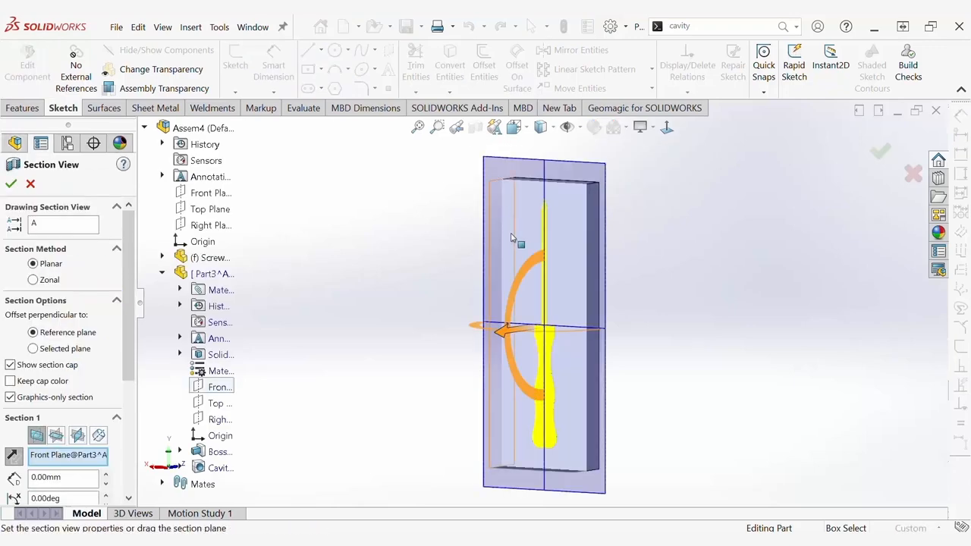
{"action": "left_click", "coordinate": [11, 184]}
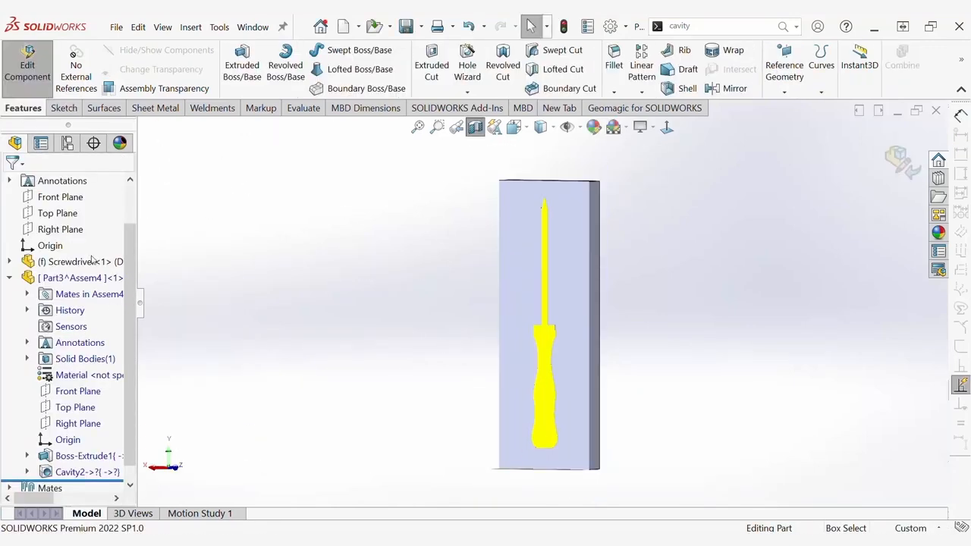
{"action": "right_click", "coordinate": [76, 261]}
{"action": "type", "text": "move"}
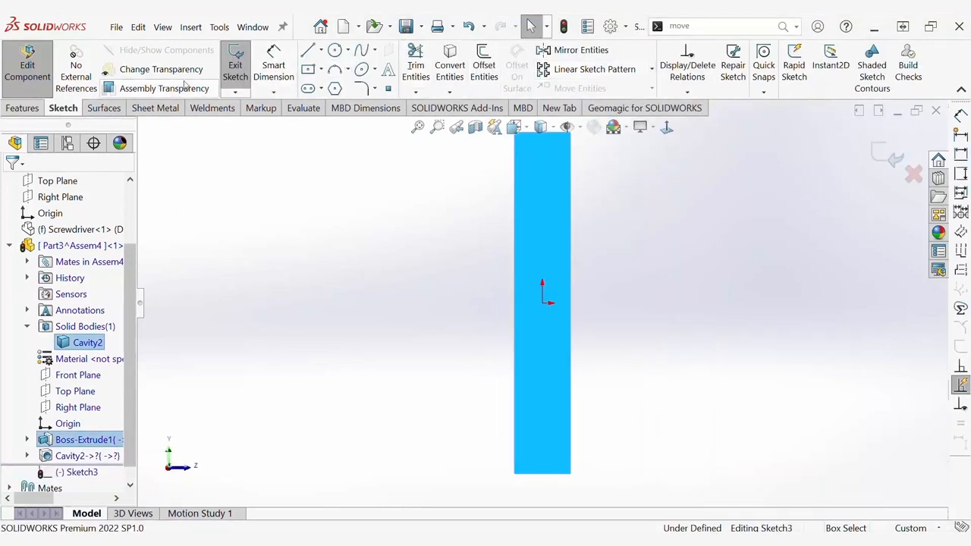
- Draw a vertical split line through the middle of the block in Sketch3
{"action": "left_click", "coordinate": [317, 49]}
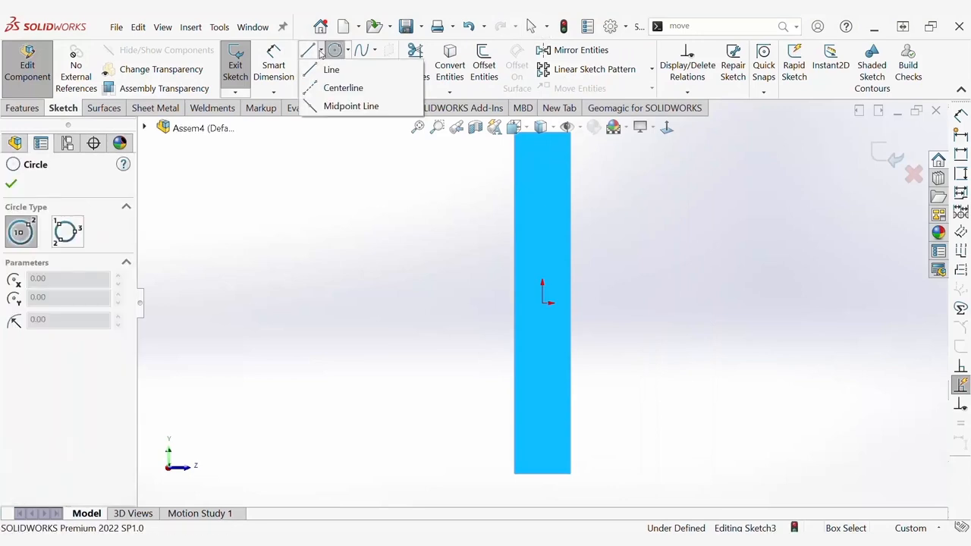
{"action": "left_click", "coordinate": [331, 70]}
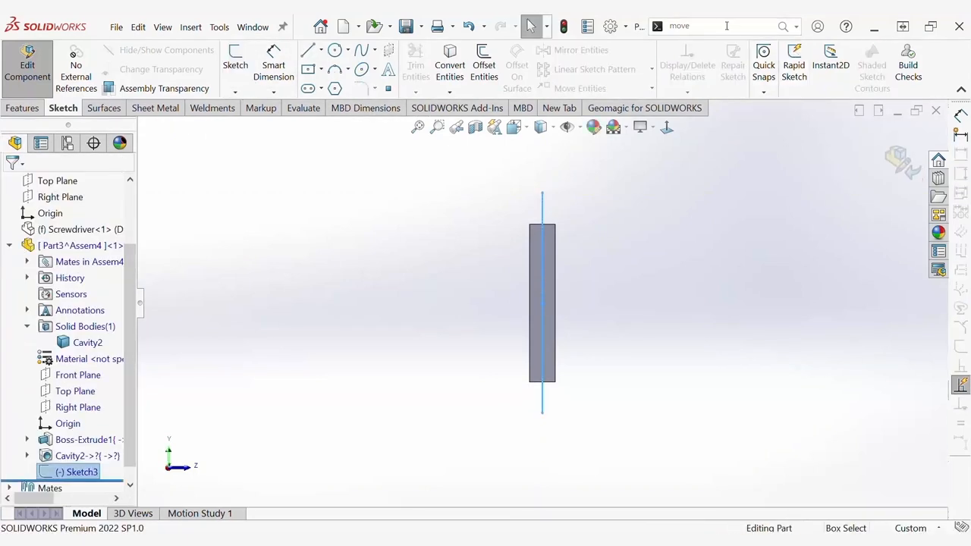
- Split the block with Sketch3, keeping both bodies Split2[1] and Split2[2]
{"action": "type", "text": "split"}
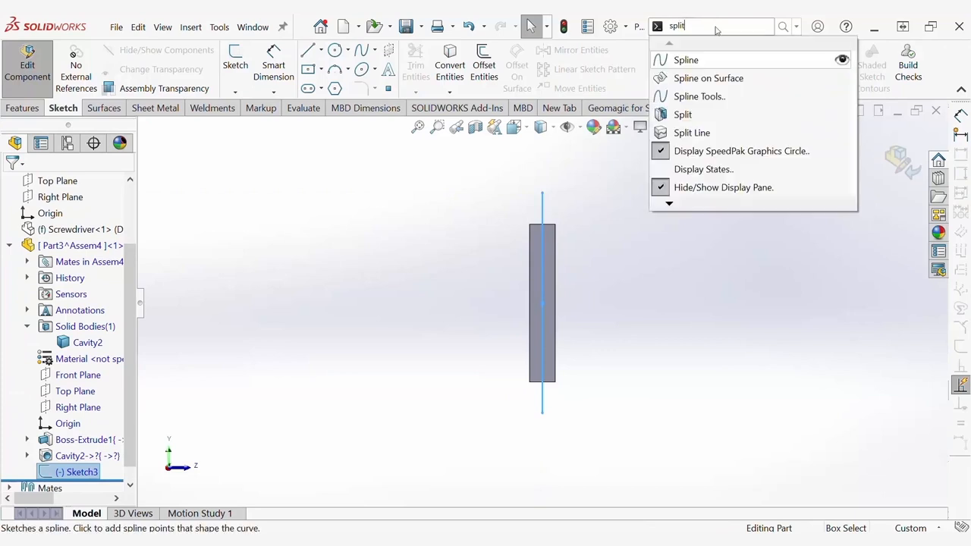
{"action": "left_click", "coordinate": [682, 113]}
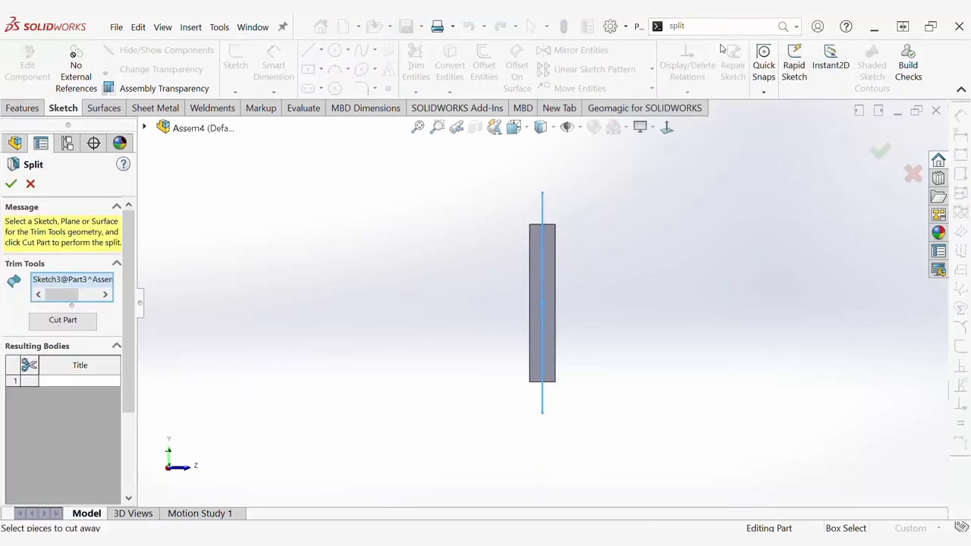
{"action": "mouse_move", "coordinate": [139, 267]}
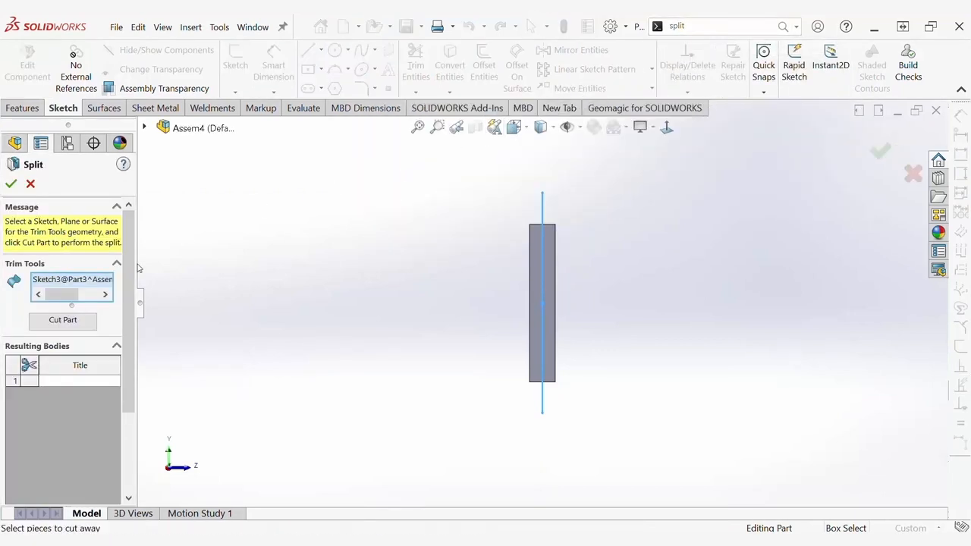
{"action": "left_click", "coordinate": [62, 319]}
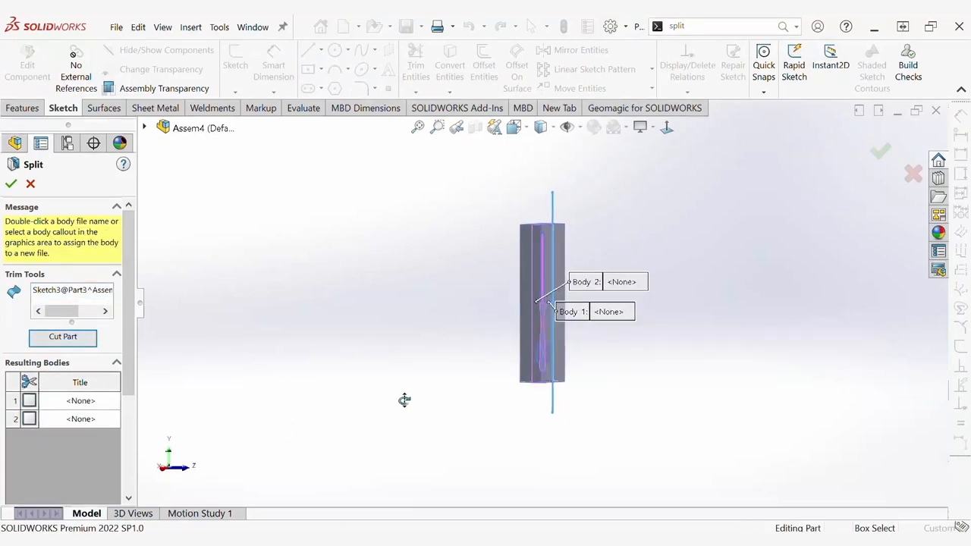
{"action": "left_click", "coordinate": [29, 400]}
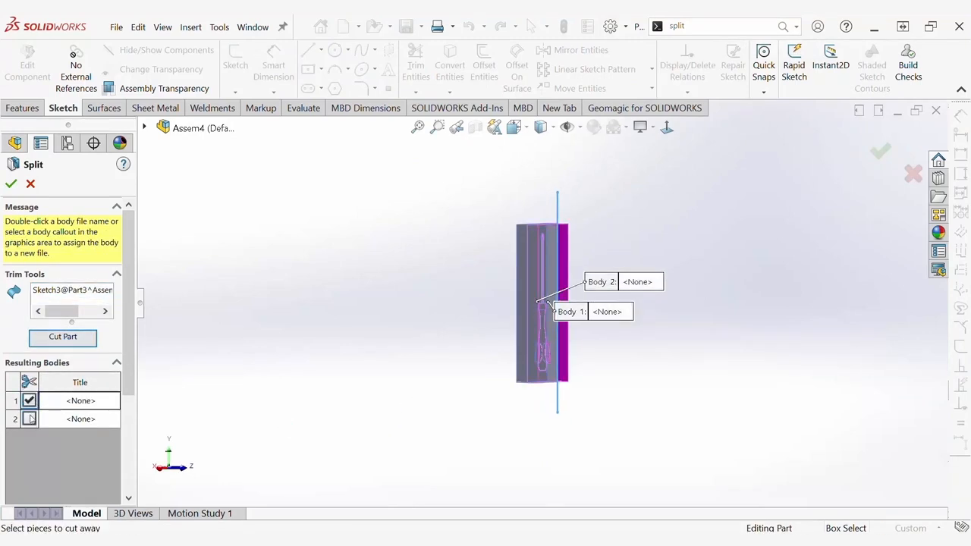
{"action": "left_click", "coordinate": [28, 418]}
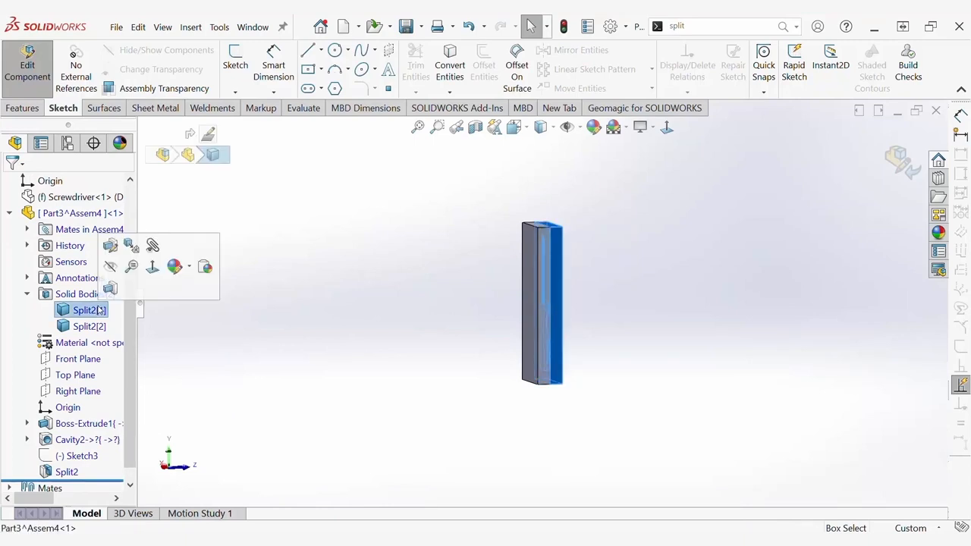
{"action": "left_click", "coordinate": [89, 326]}
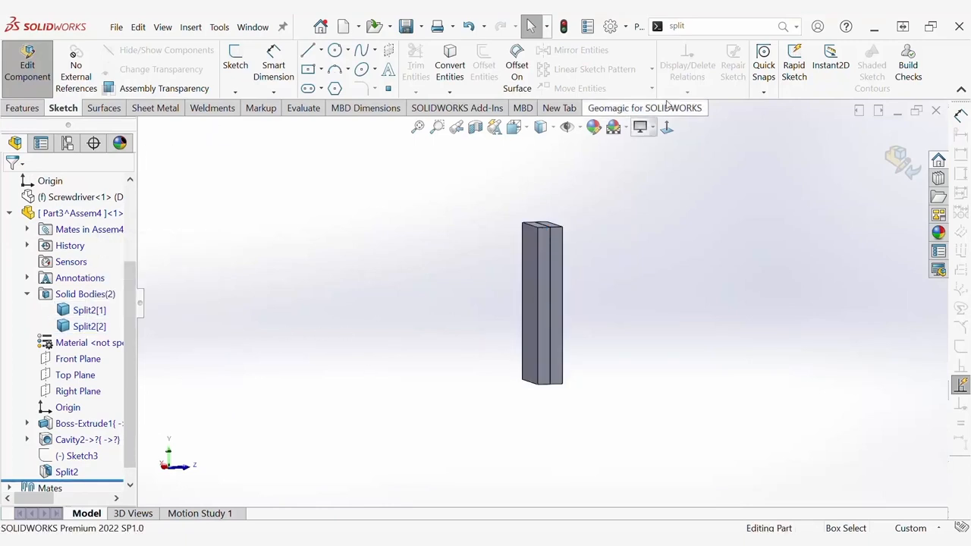
- Move body Split2[2] by ΔZ -152.655 mm with Move/Copy Bodies
{"action": "type", "text": "mov"}
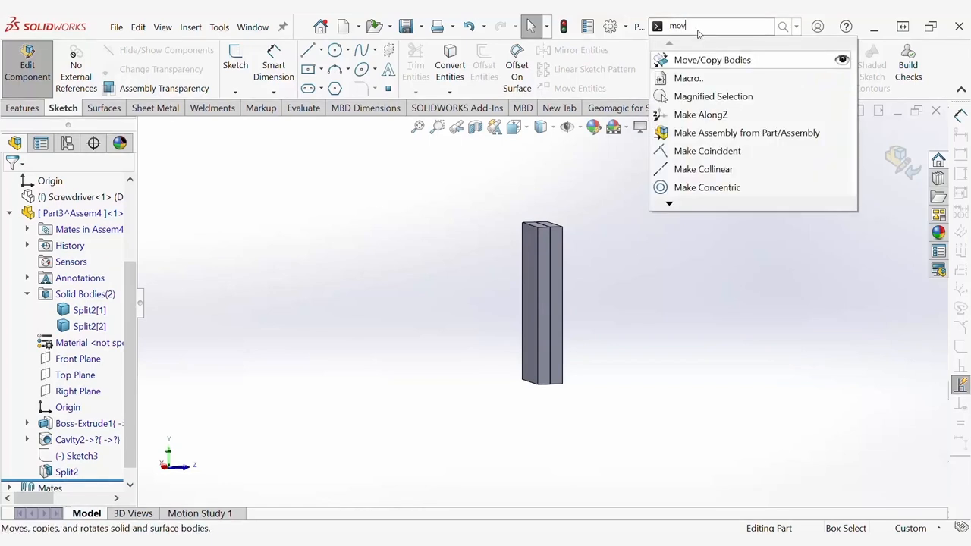
{"action": "left_click", "coordinate": [712, 60]}
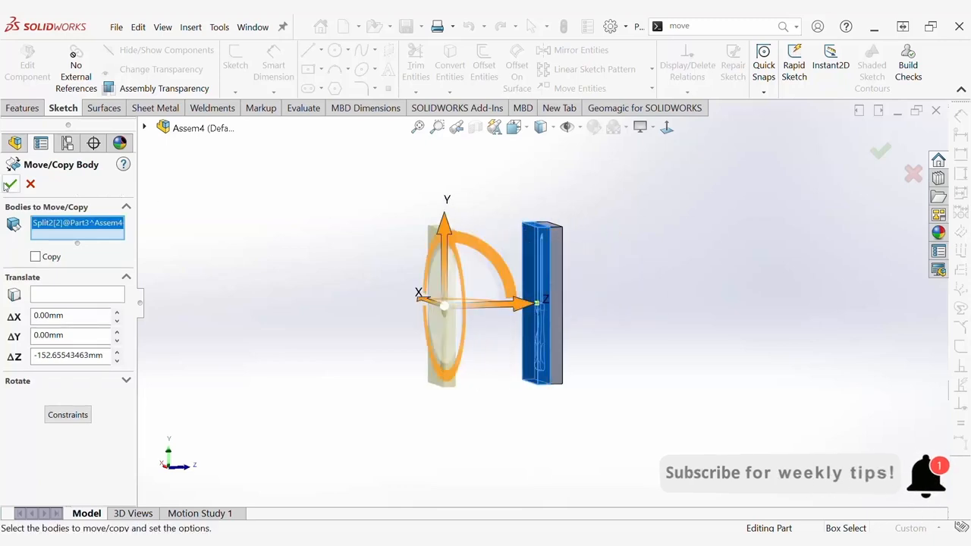
{"action": "left_click", "coordinate": [10, 184]}
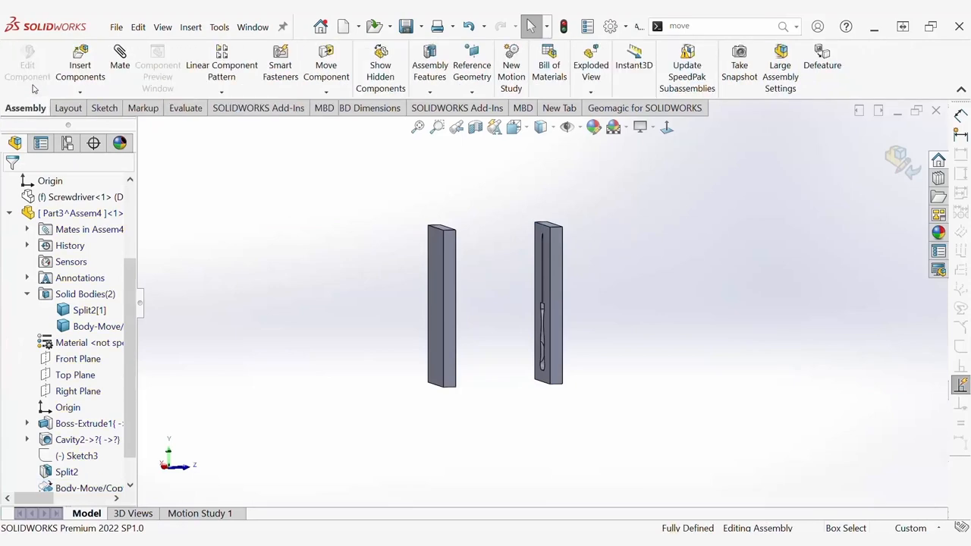
{"action": "right_click", "coordinate": [79, 196]}
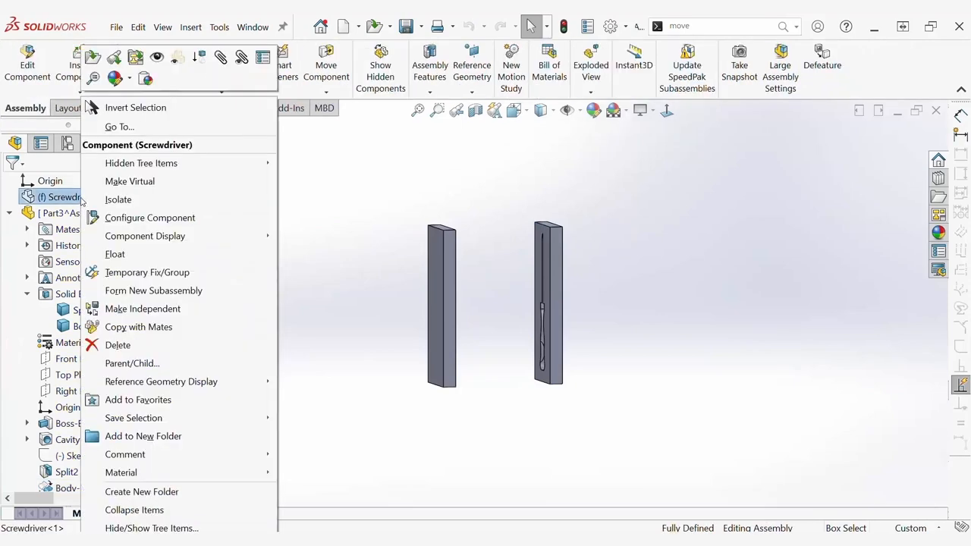